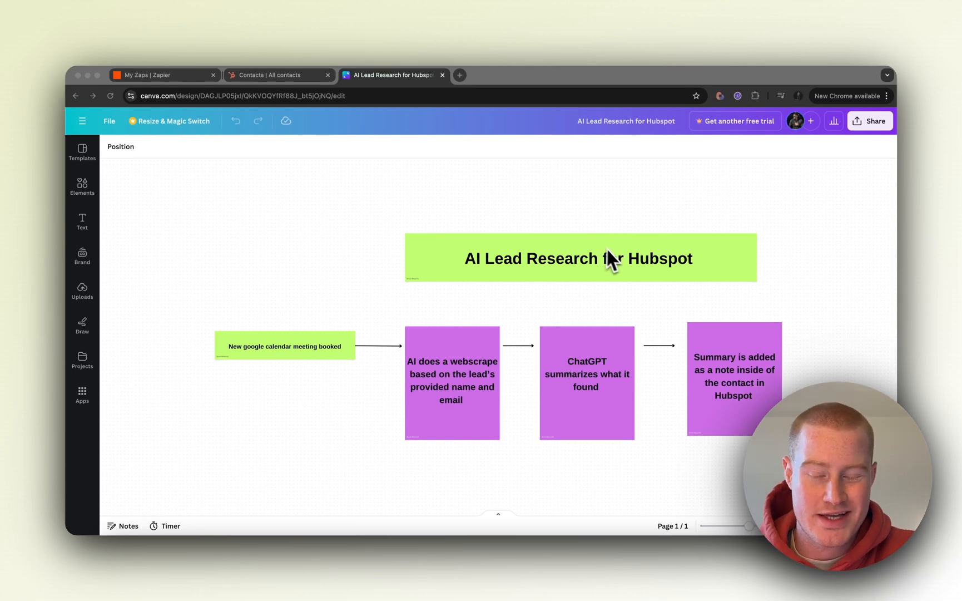
mouse_move(765, 265)
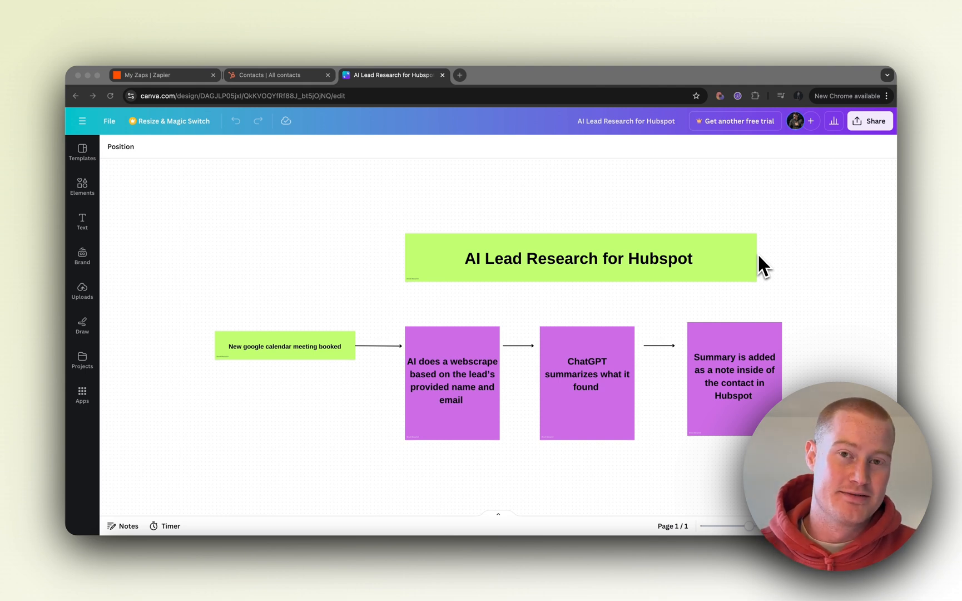
mouse_move(547, 303)
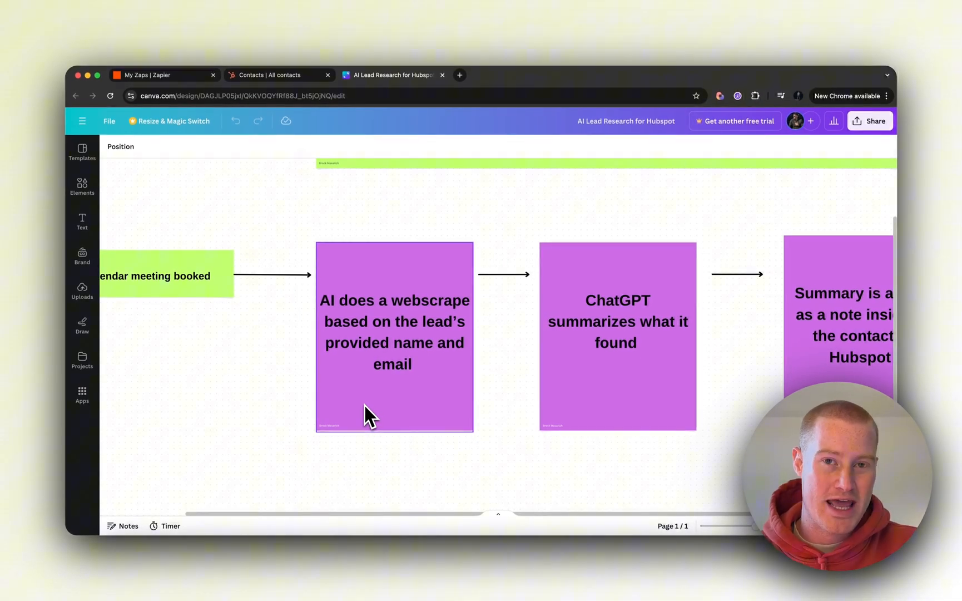
Create a new zap with Google Calendar as the trigger app.
scroll("right", 3)
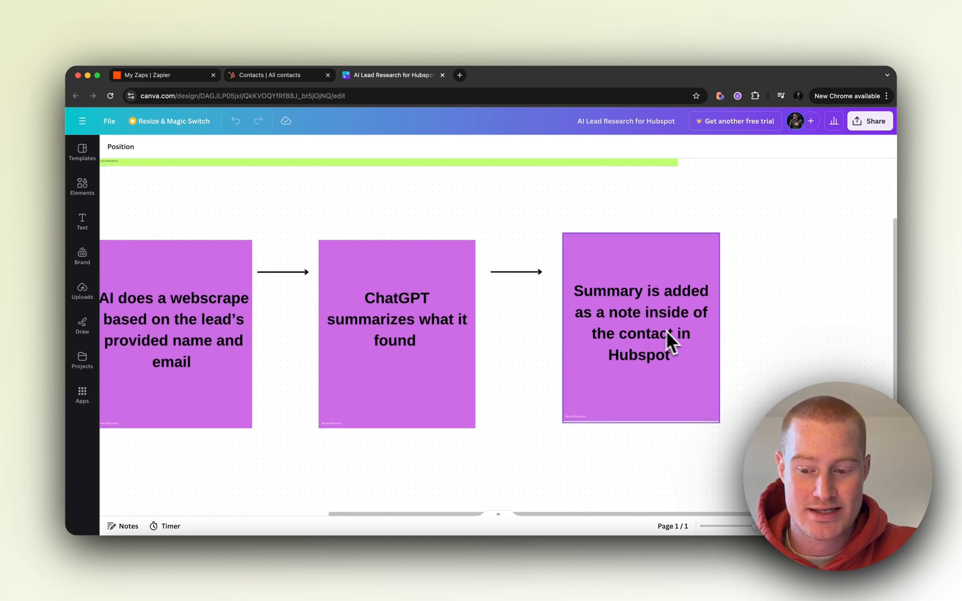
mouse_move(708, 343)
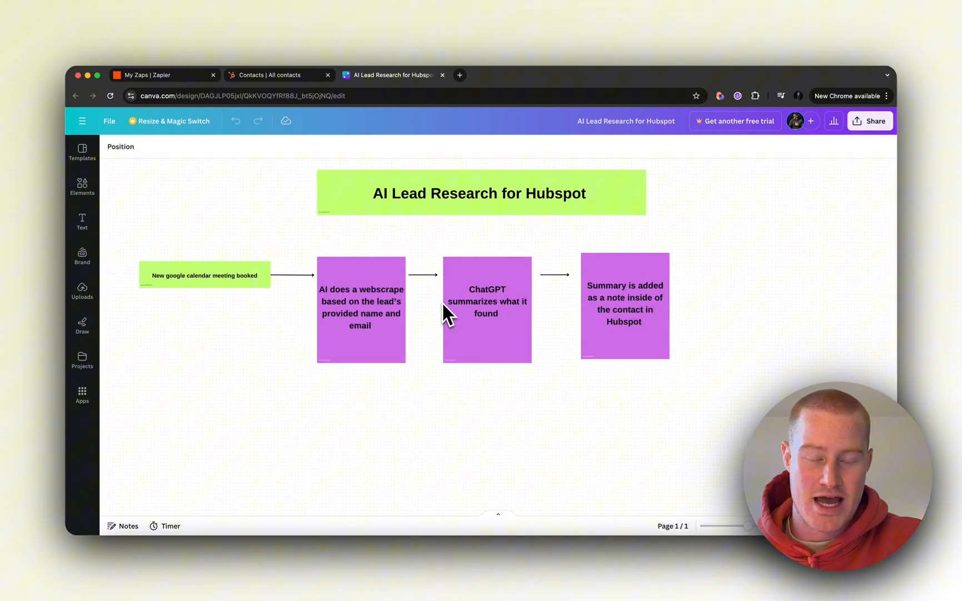
mouse_move(316, 83)
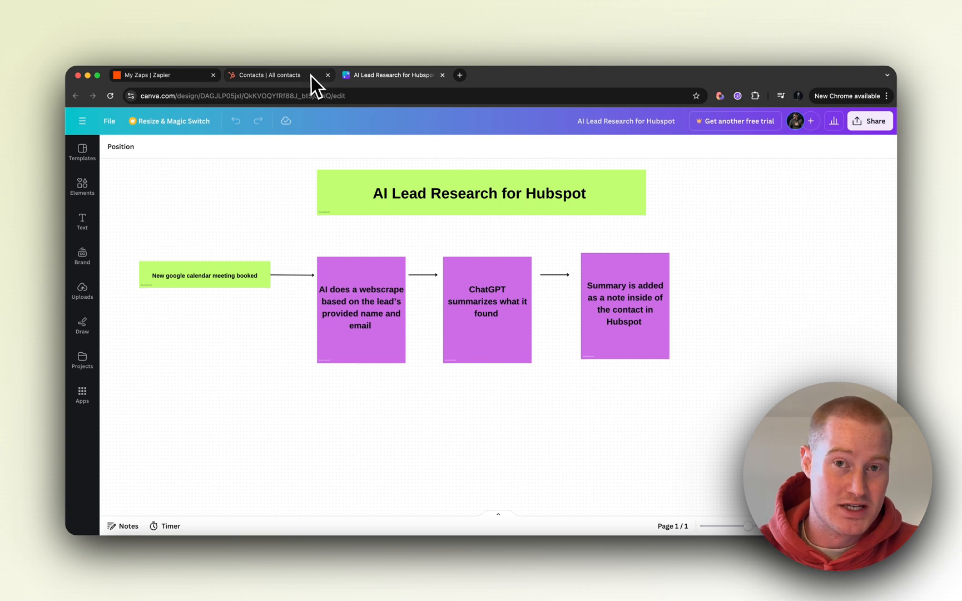
mouse_move(279, 75)
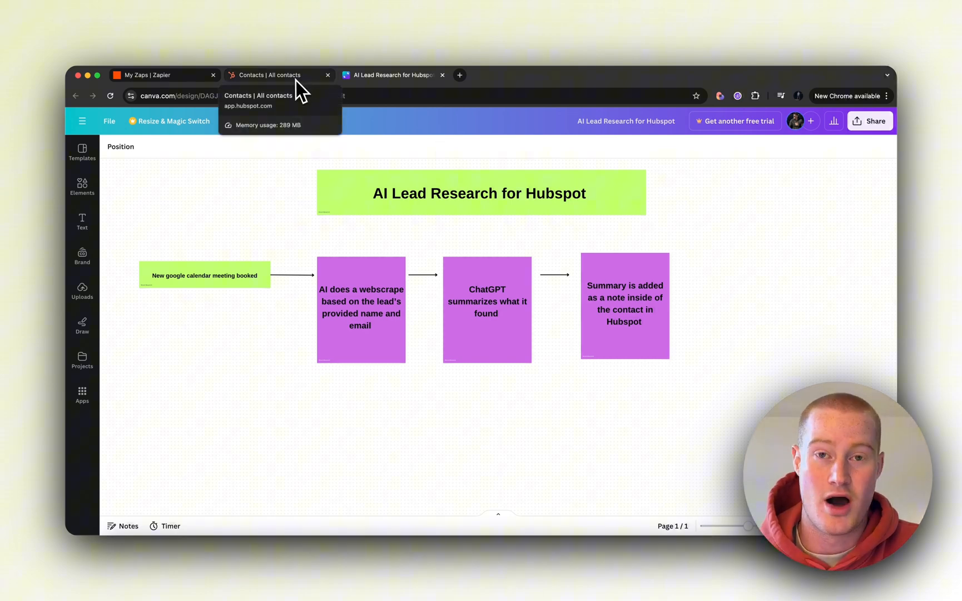
left_click(157, 75)
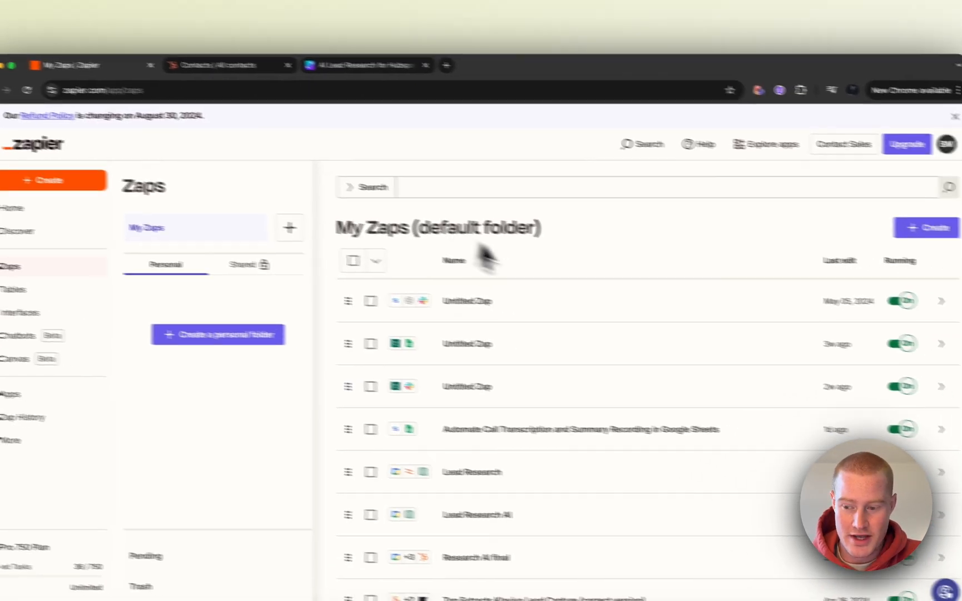
left_click(926, 227)
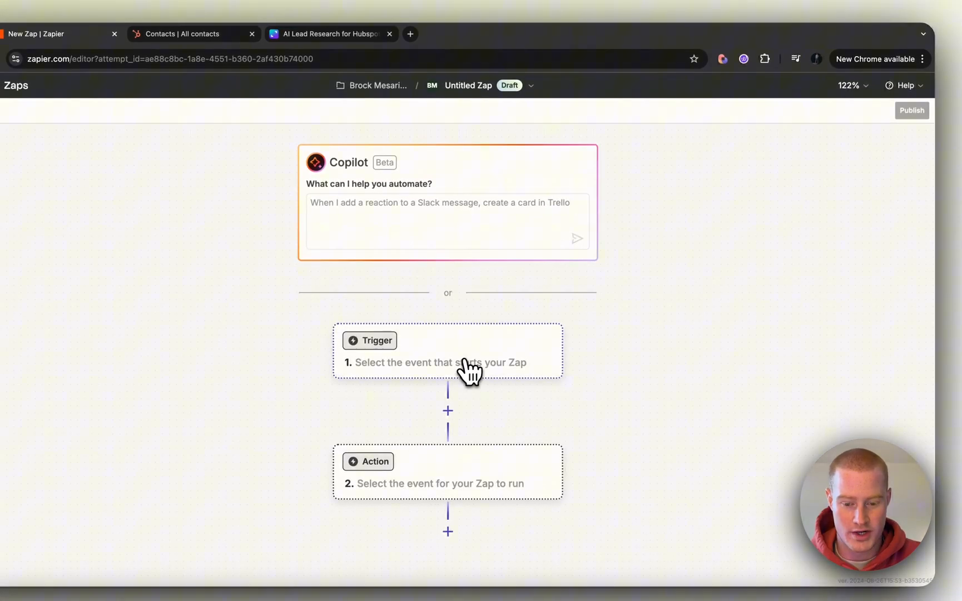
left_click(438, 362)
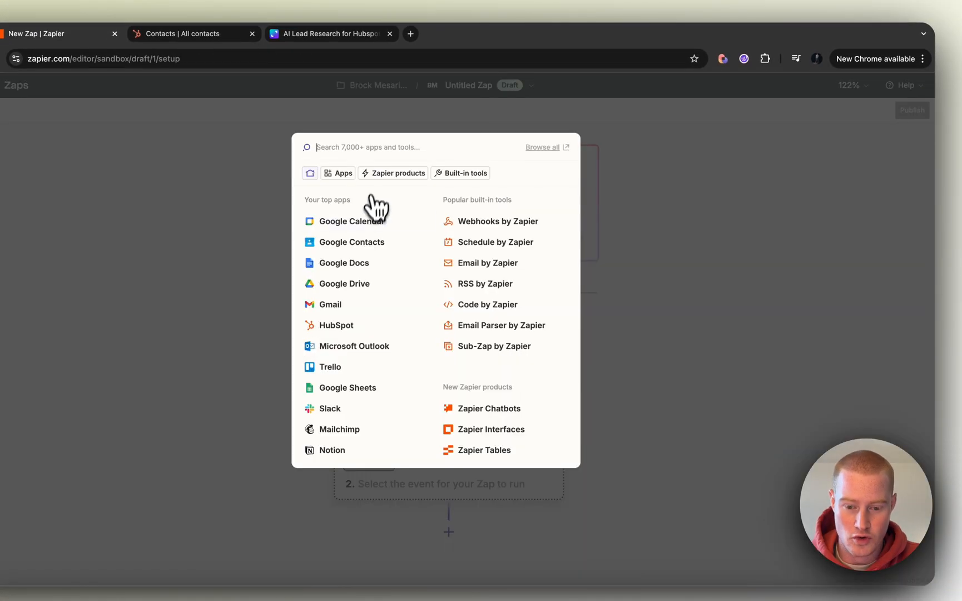
left_click(351, 221)
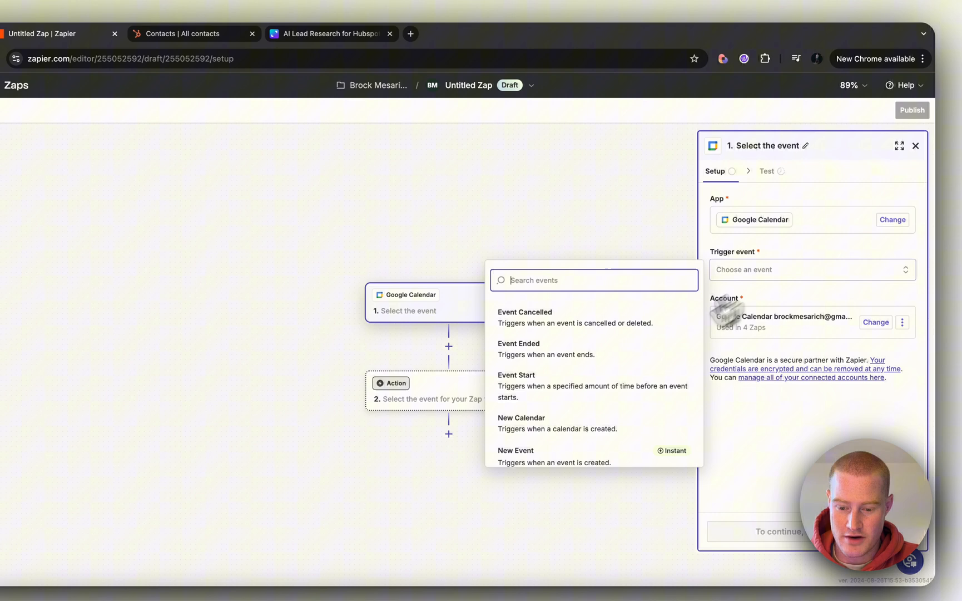
Trigger on New Event from the connected Gmail calendar and continue to the next step.
left_click(514, 454)
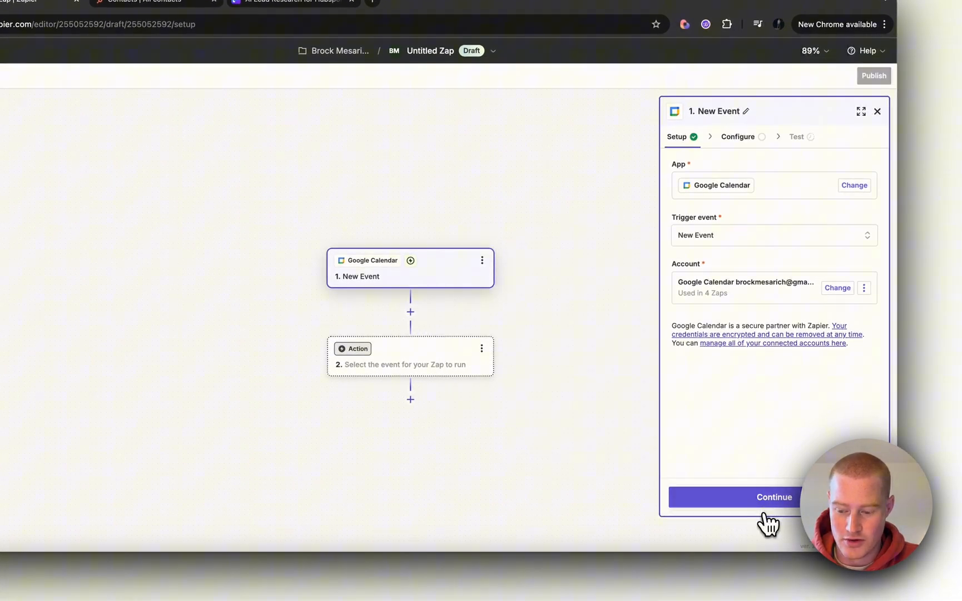
left_click(774, 496)
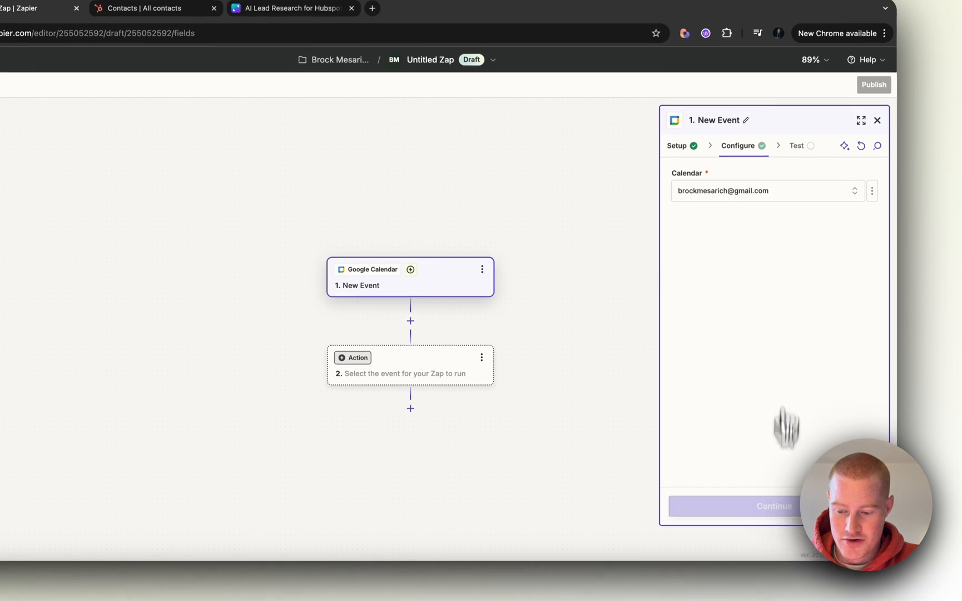
left_click(774, 506)
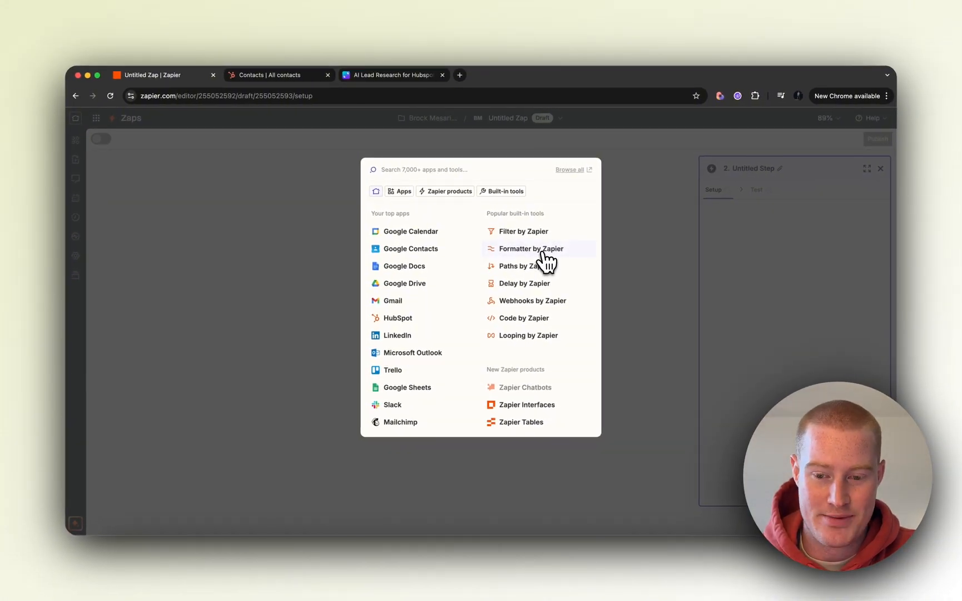
Add Formatter by Zapier as step two with the Text action event.
left_click(531, 248)
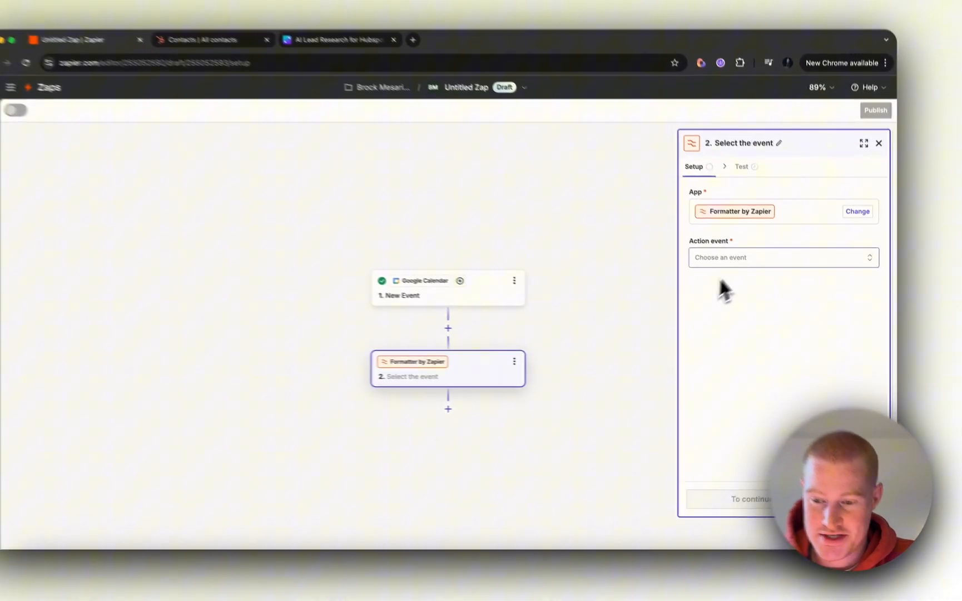
left_click(783, 257)
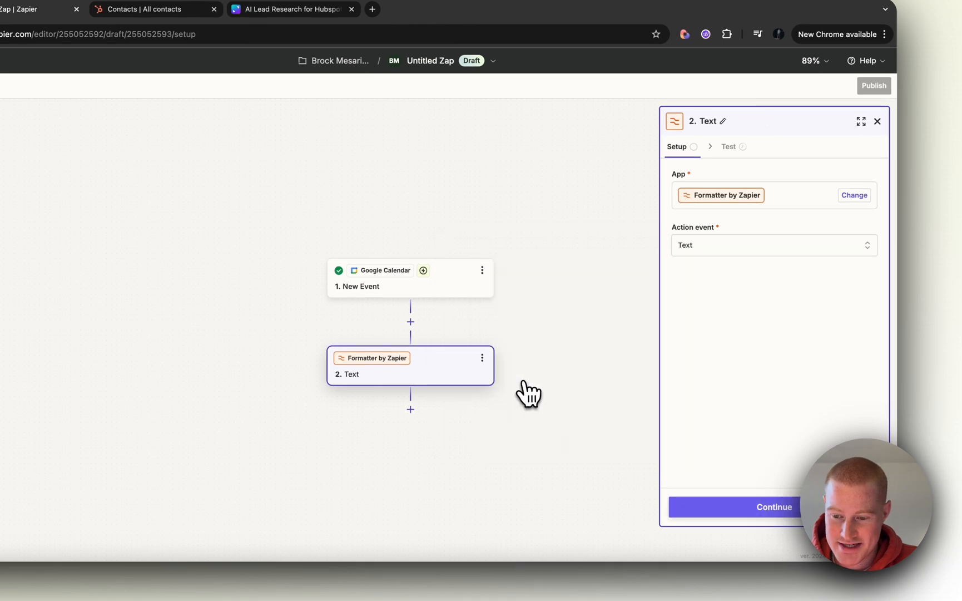
left_click(774, 507)
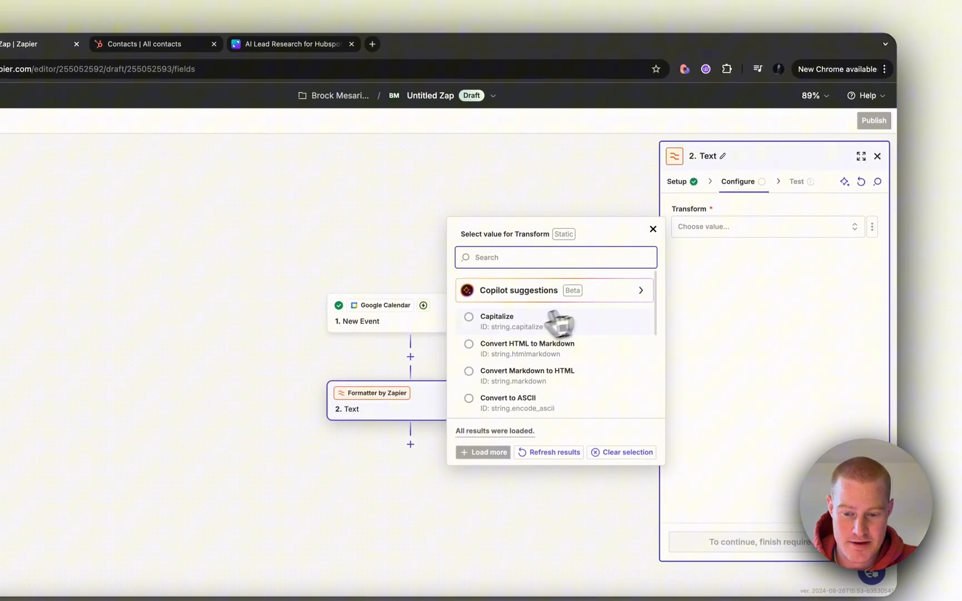
scroll("down", 3)
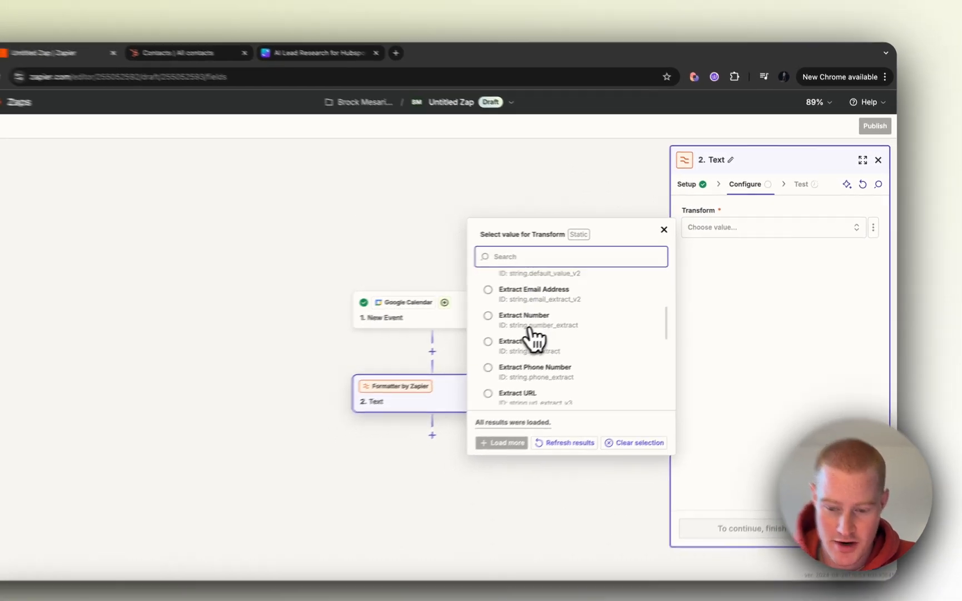
scroll("down", 3)
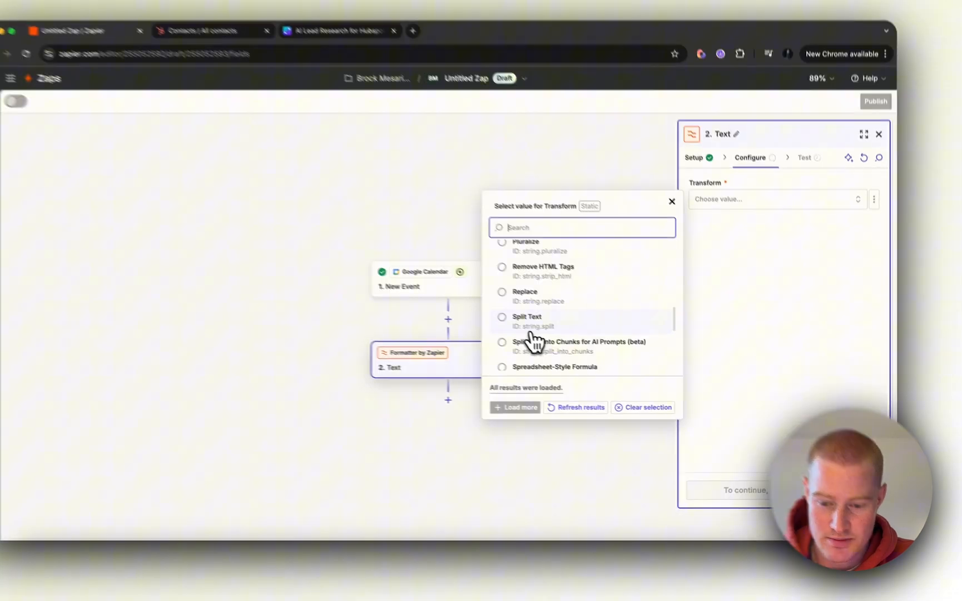
Split the event Summary on separator 'and', keeping the First segment.
left_click(526, 316)
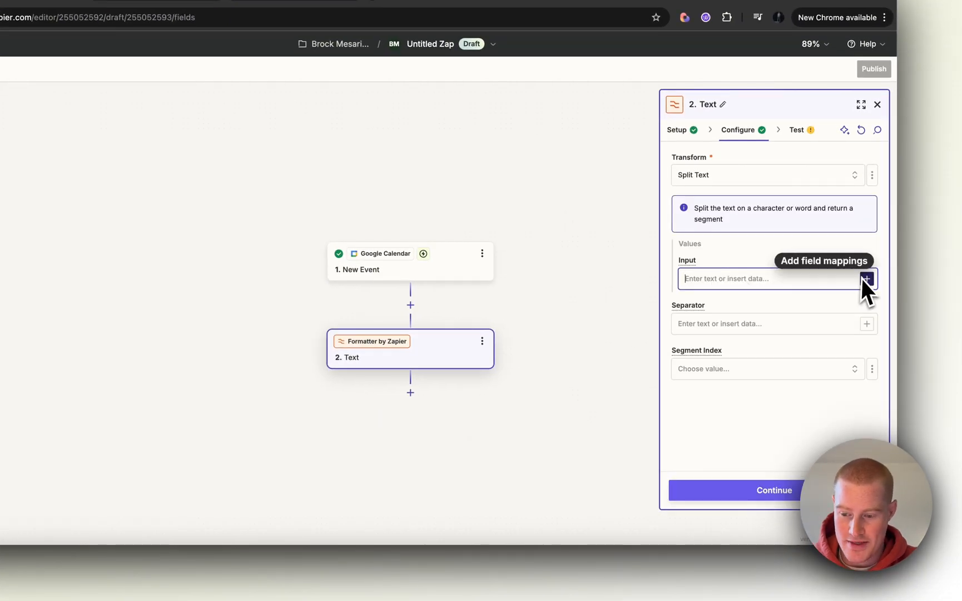
left_click(865, 278)
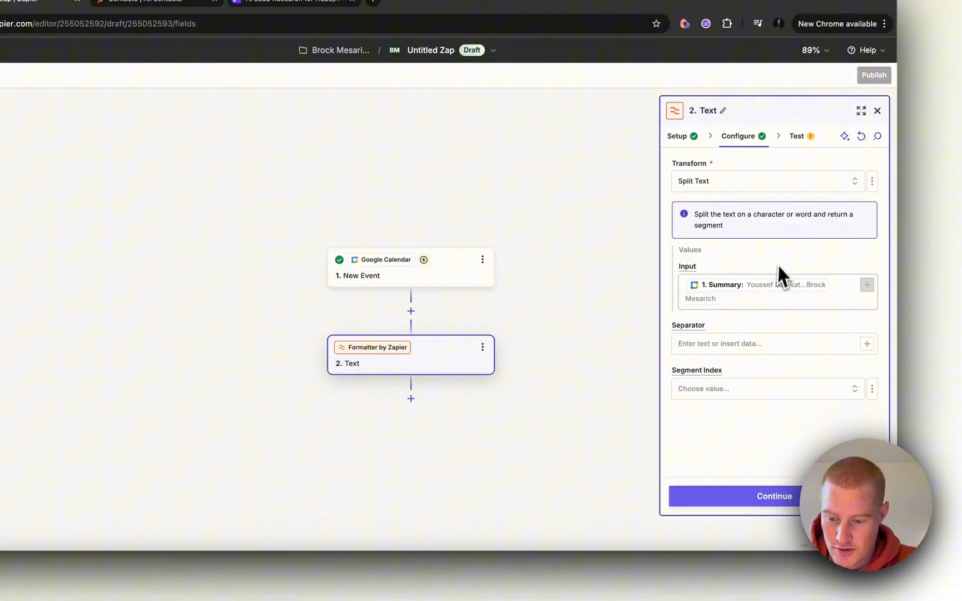
type("and")
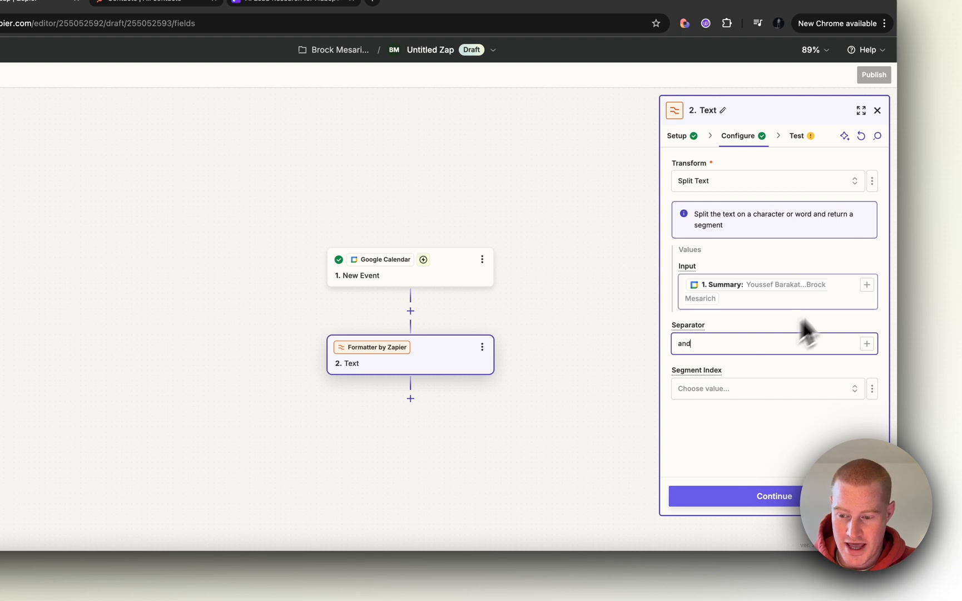
left_click(768, 389)
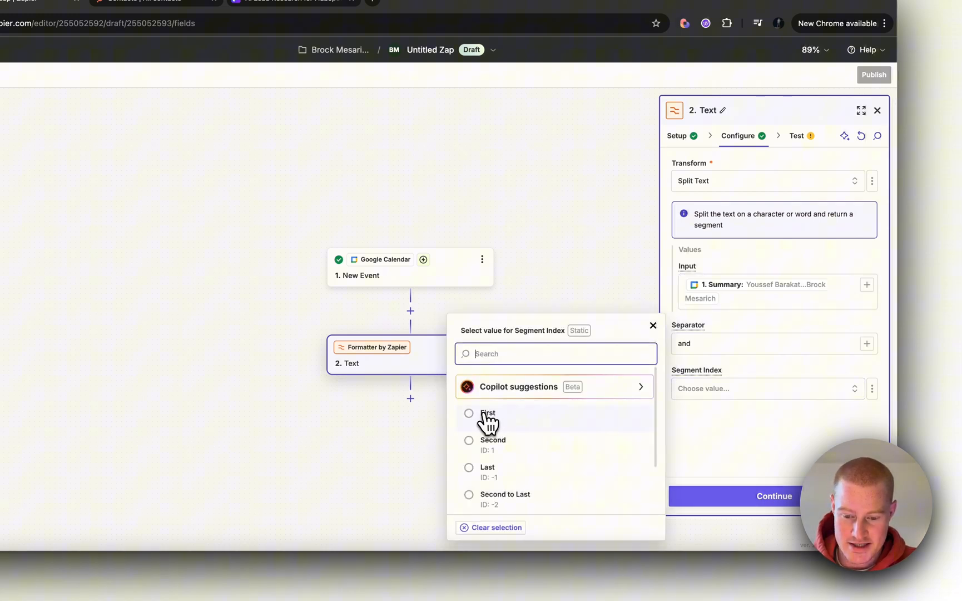
left_click(488, 413)
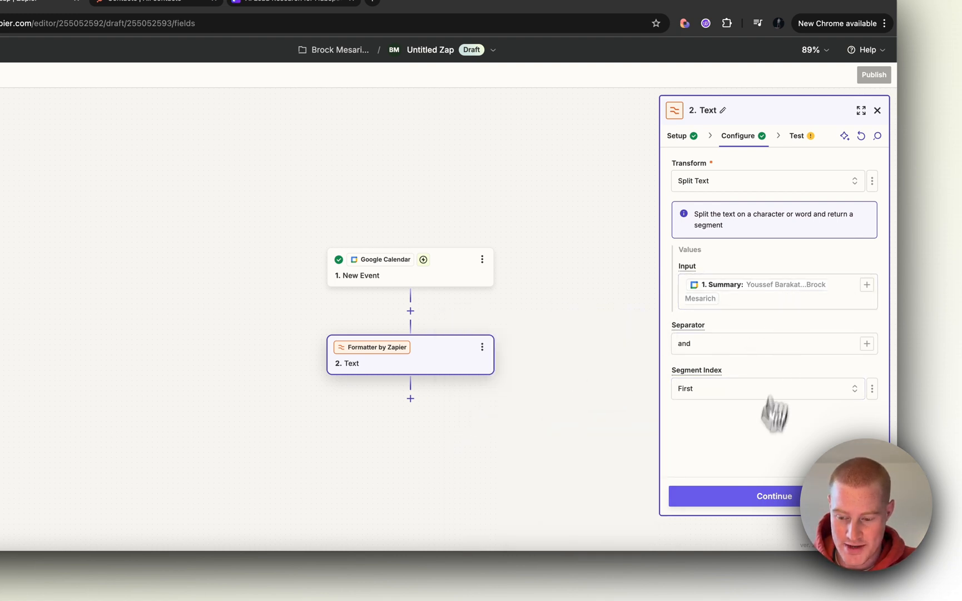
left_click(774, 496)
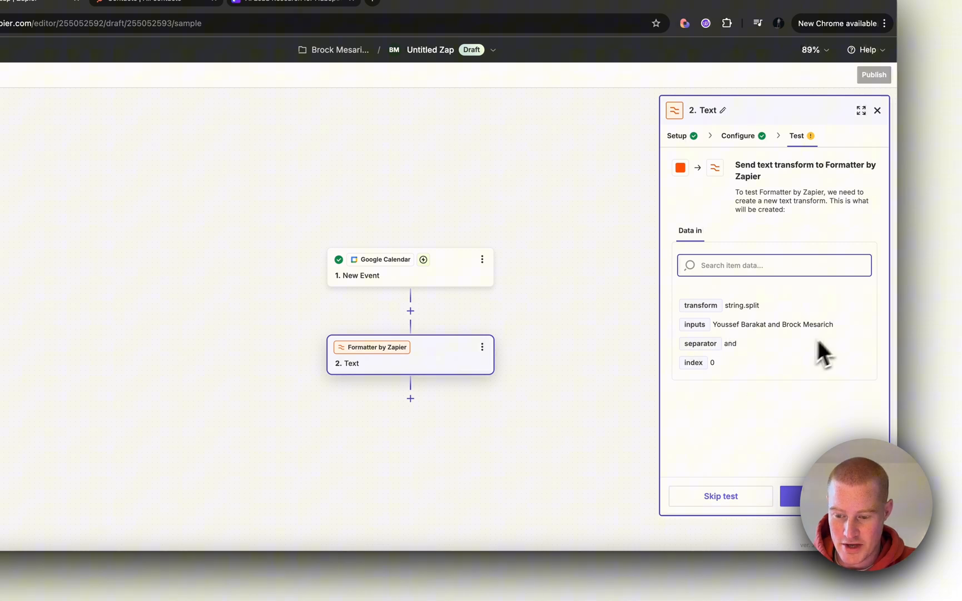
mouse_move(779, 343)
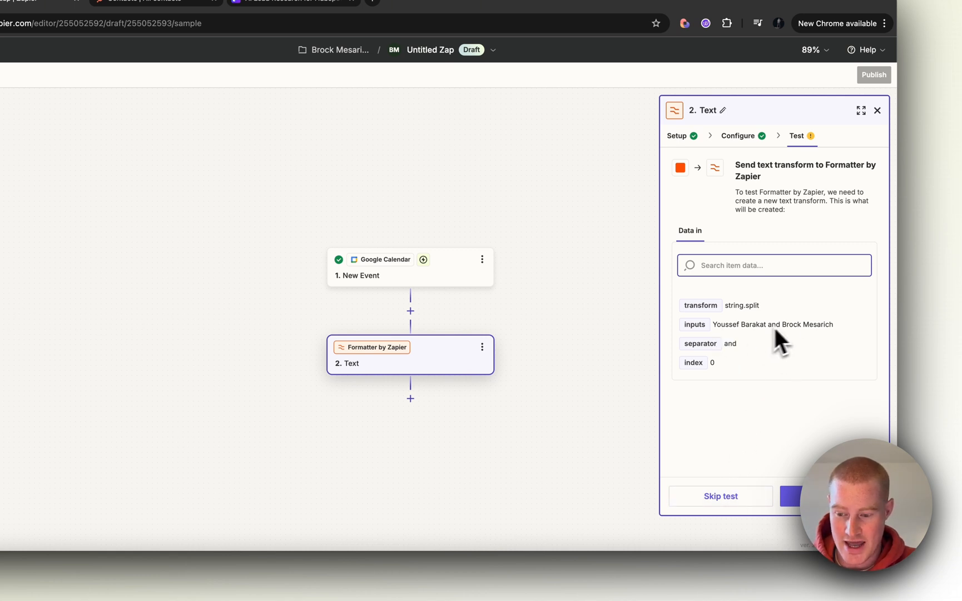
left_click(797, 496)
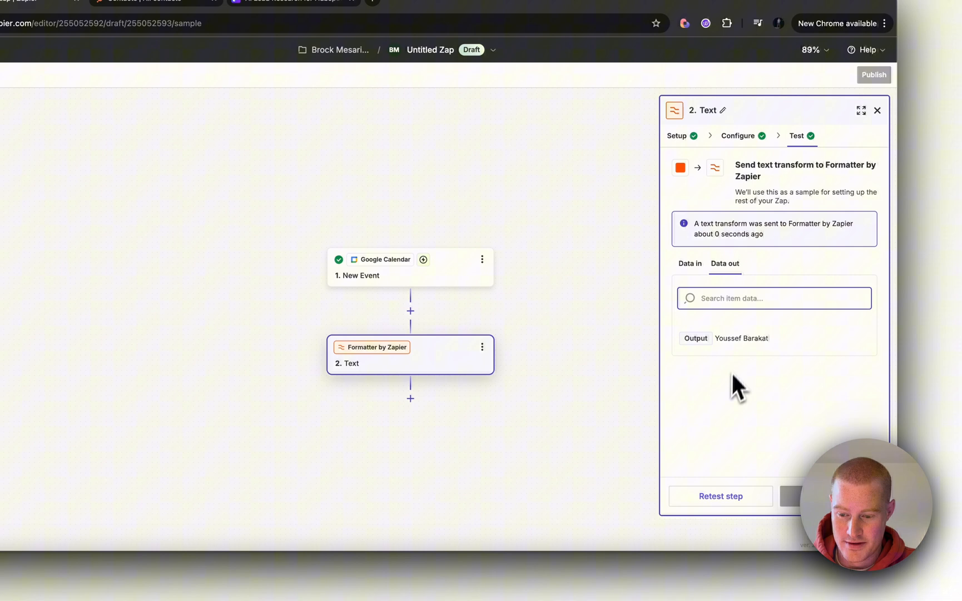
mouse_move(770, 378)
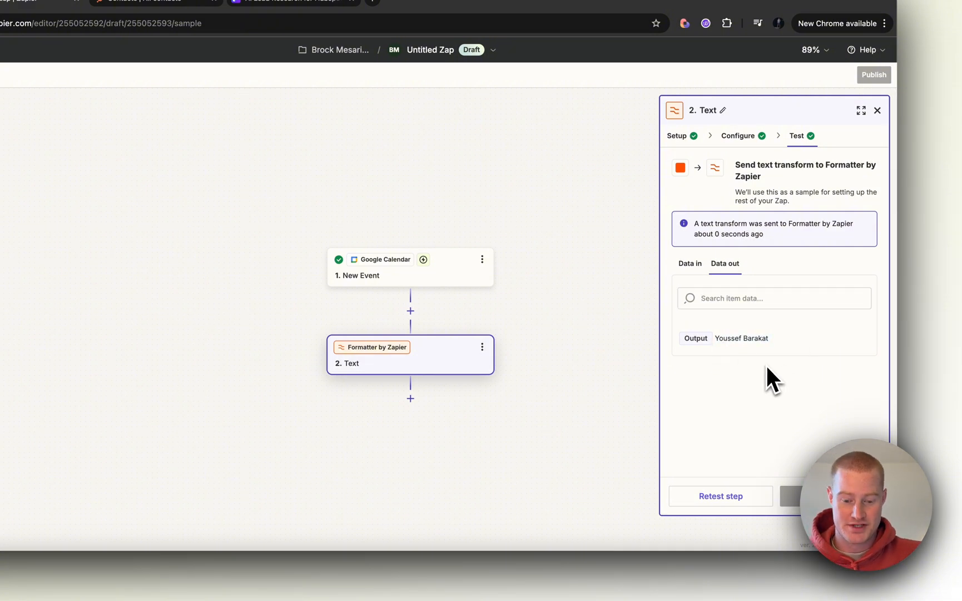
Add a third step using Formatter by Zapier's Text action.
left_click(410, 397)
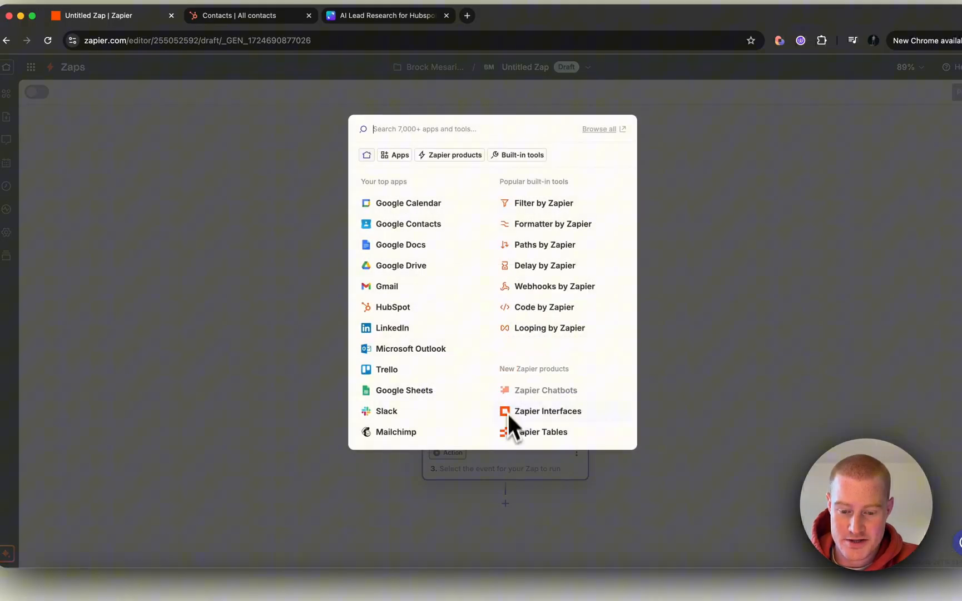
left_click(552, 223)
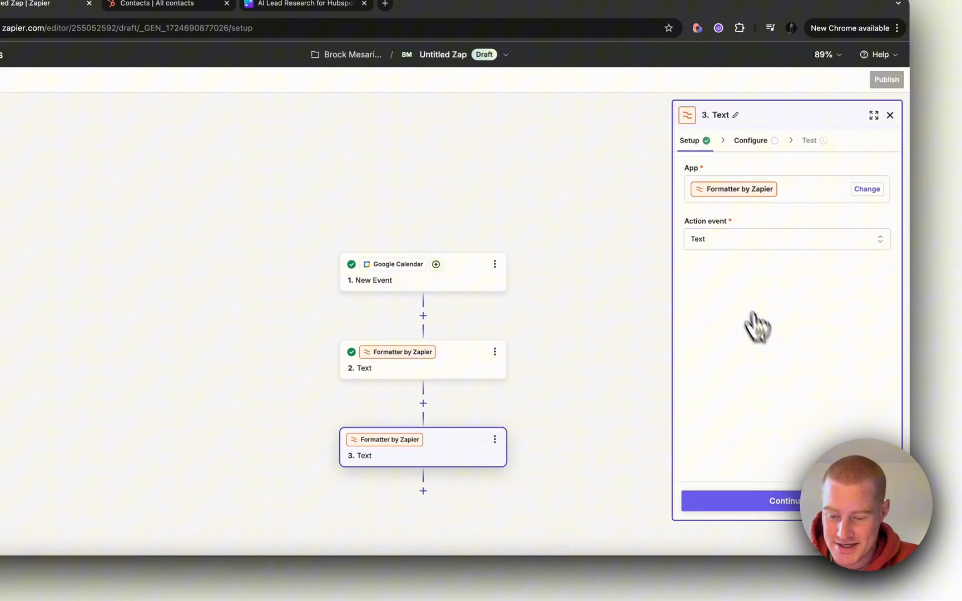
left_click(761, 501)
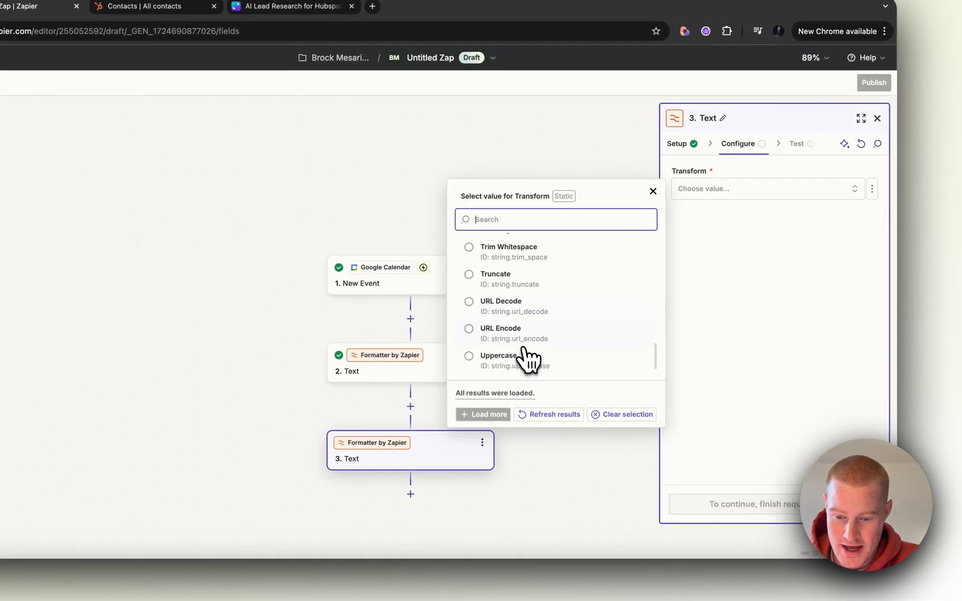
Split Attendee Emails on a comma, keeping the Second segment, and continue.
left_click(498, 355)
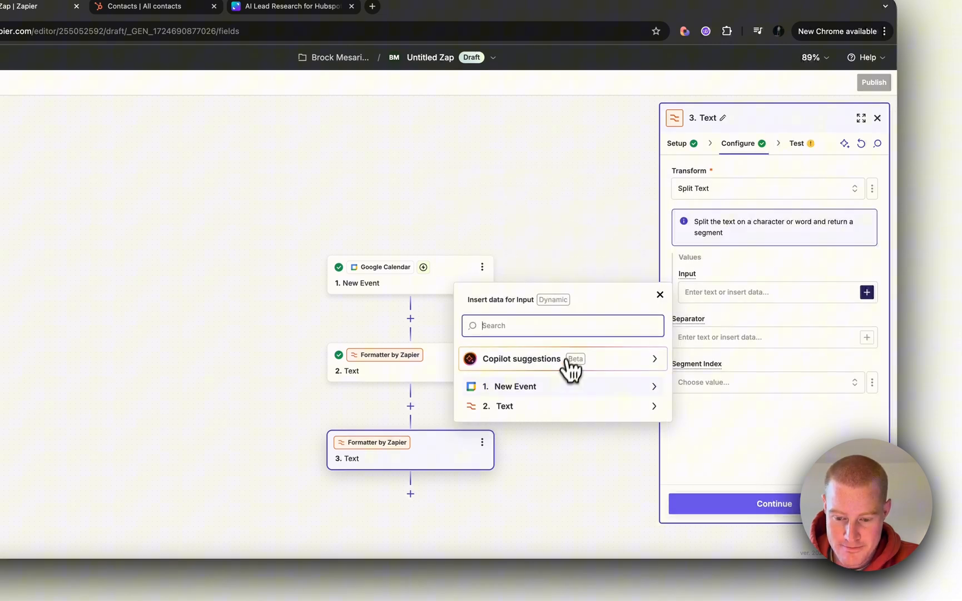
left_click(513, 386)
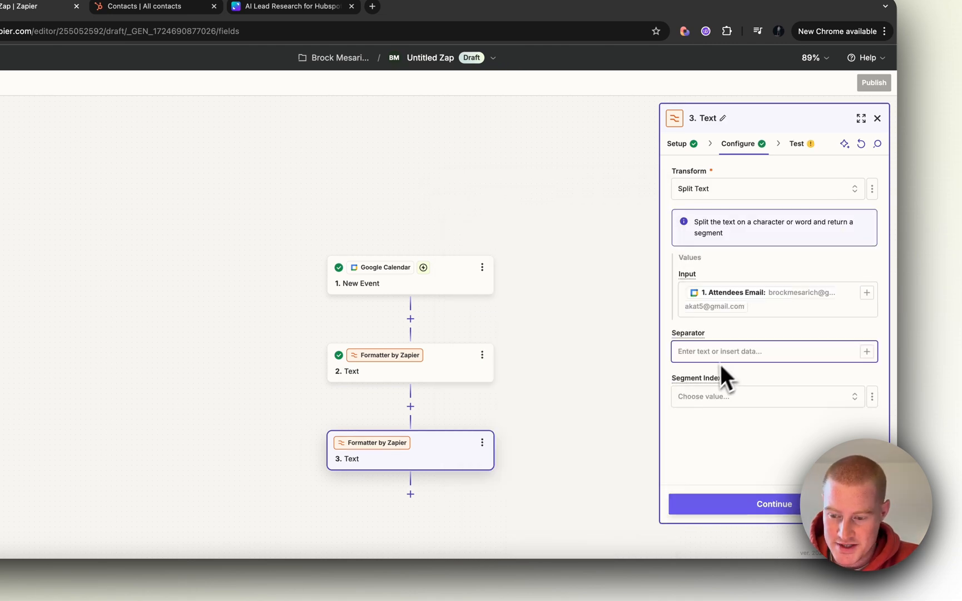
left_click(764, 396)
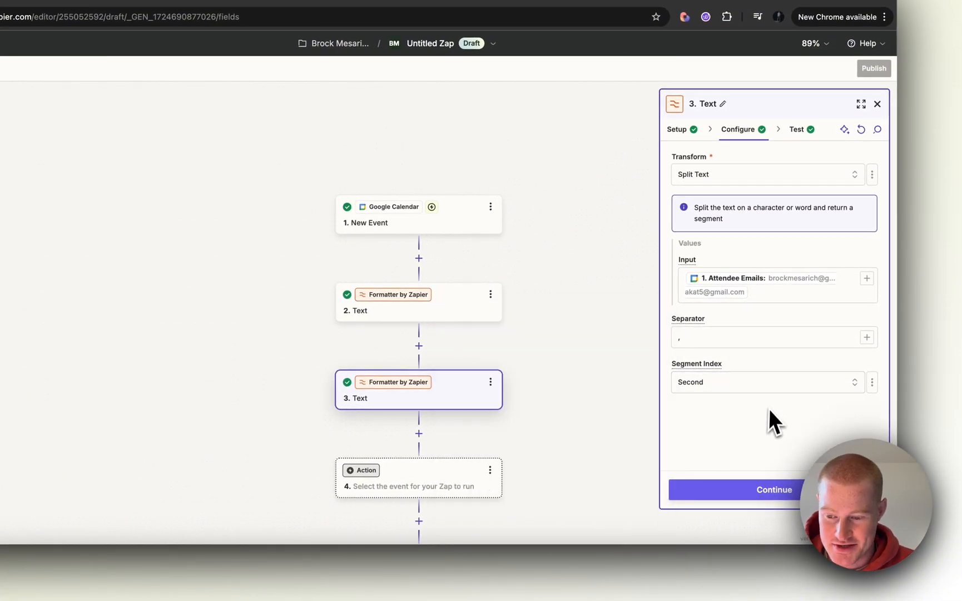
left_click(775, 490)
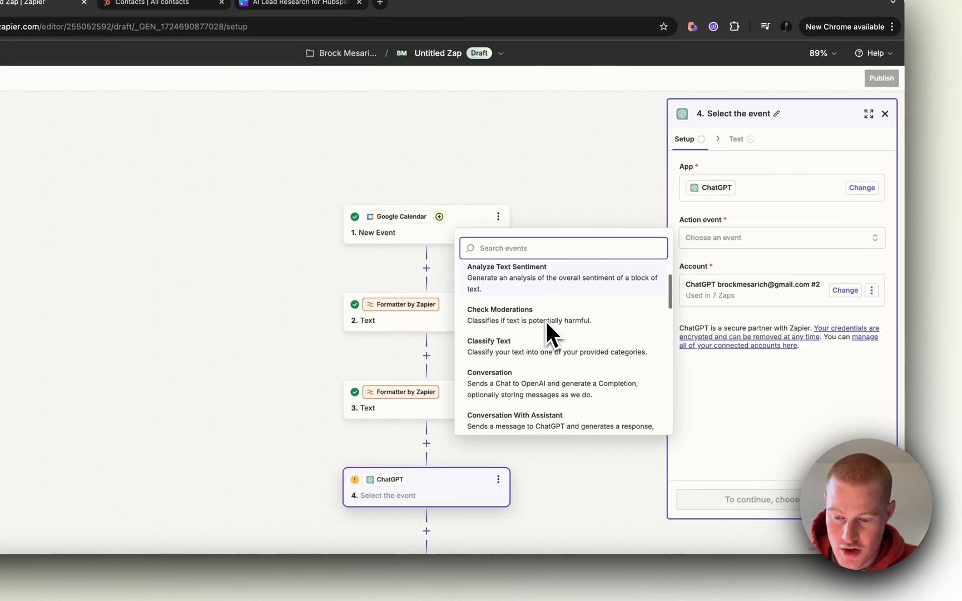
Configure a ChatGPT Conversation sending step 3's output with web-search summary instructions and an example.
left_click(489, 372)
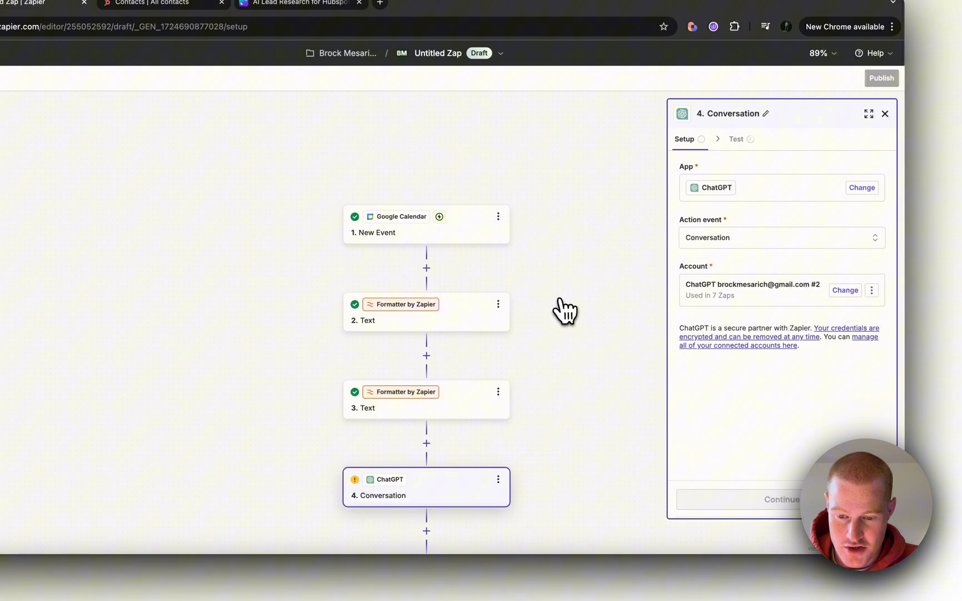
left_click(781, 499)
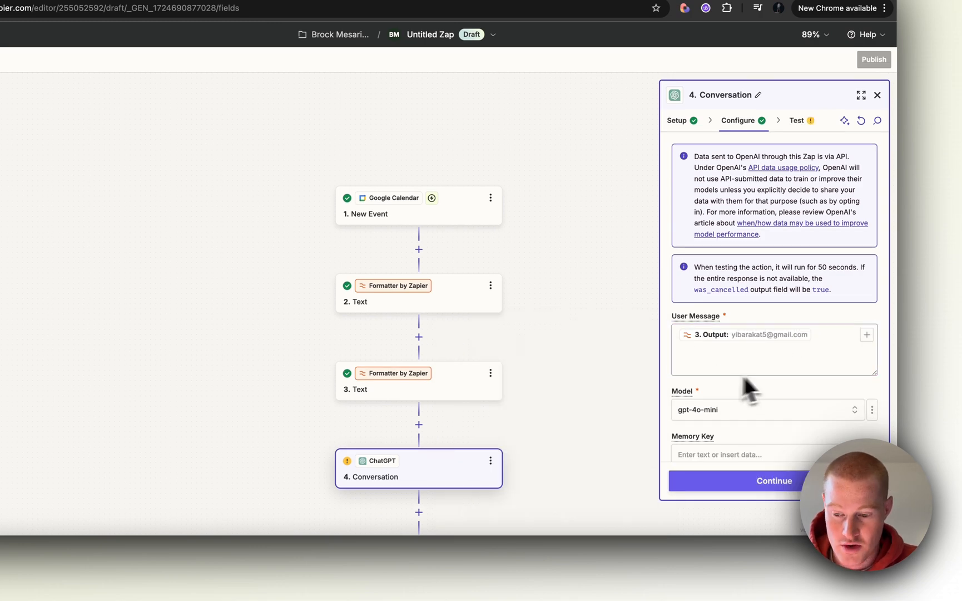
scroll("down", 3)
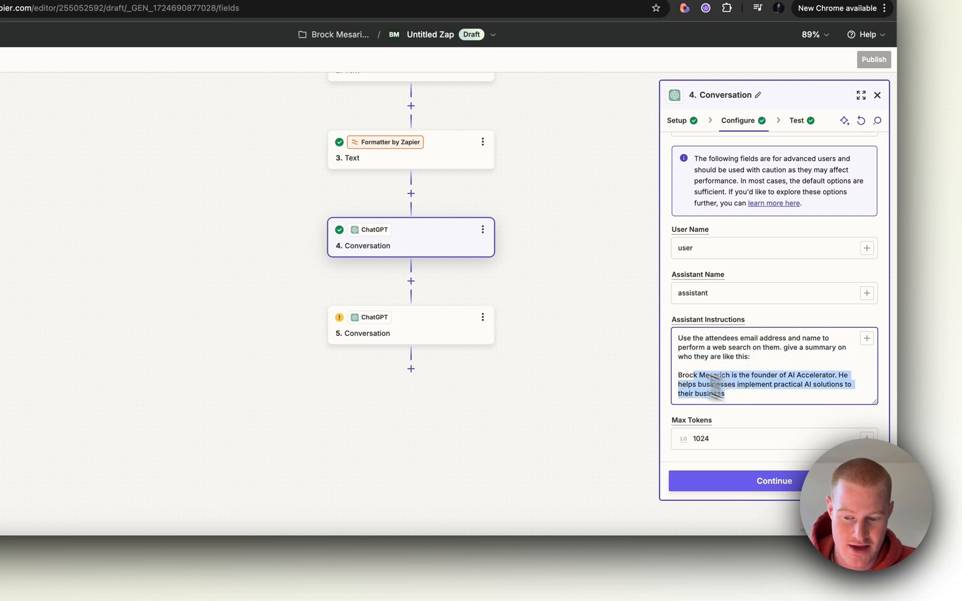
left_click(727, 384)
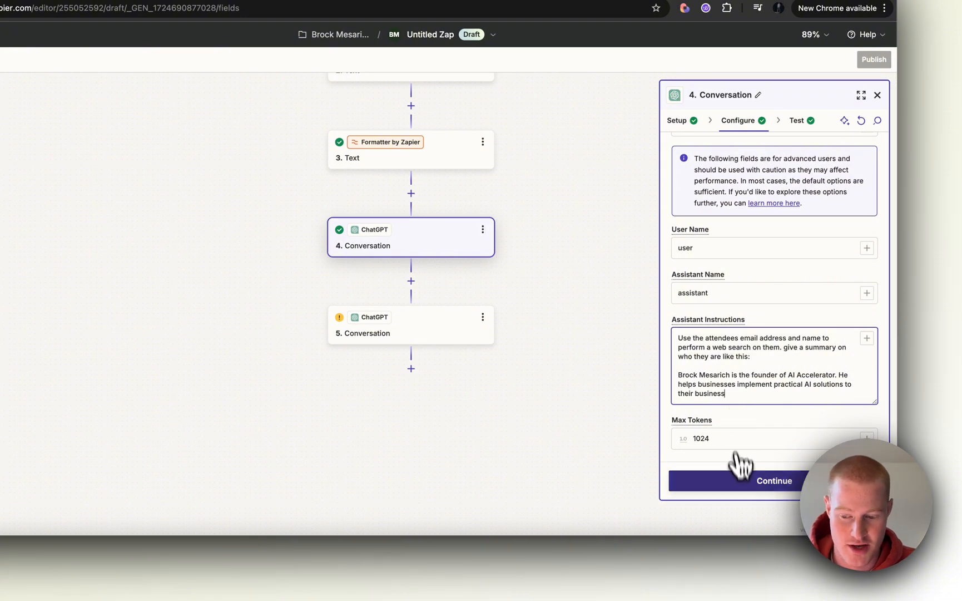
left_click(775, 480)
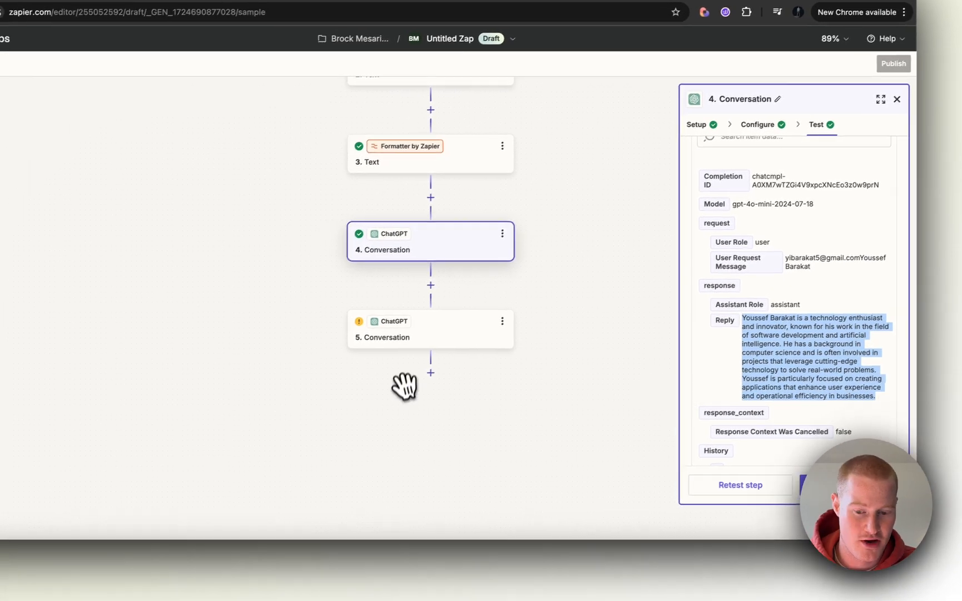
scroll("up", 3)
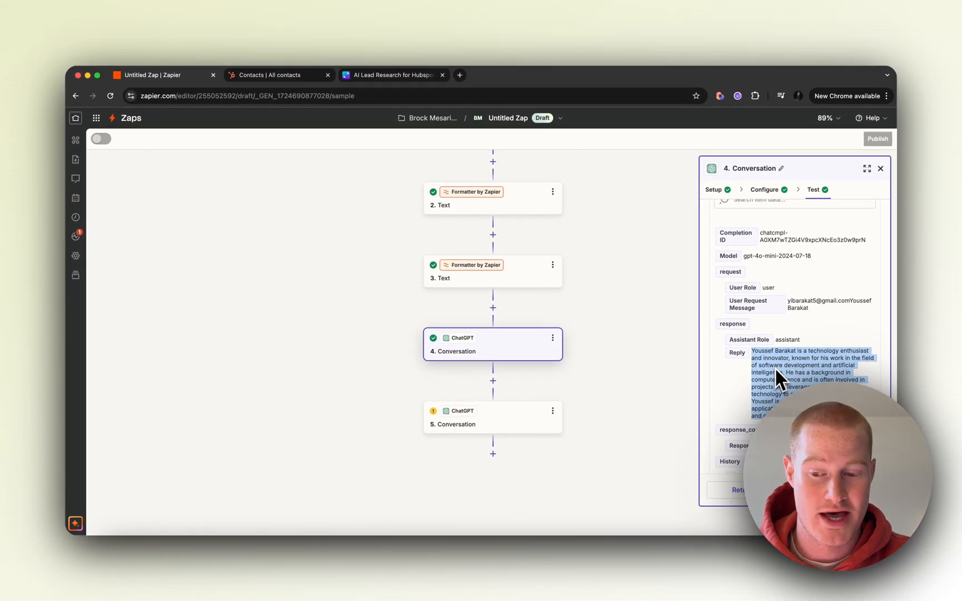
left_click(877, 138)
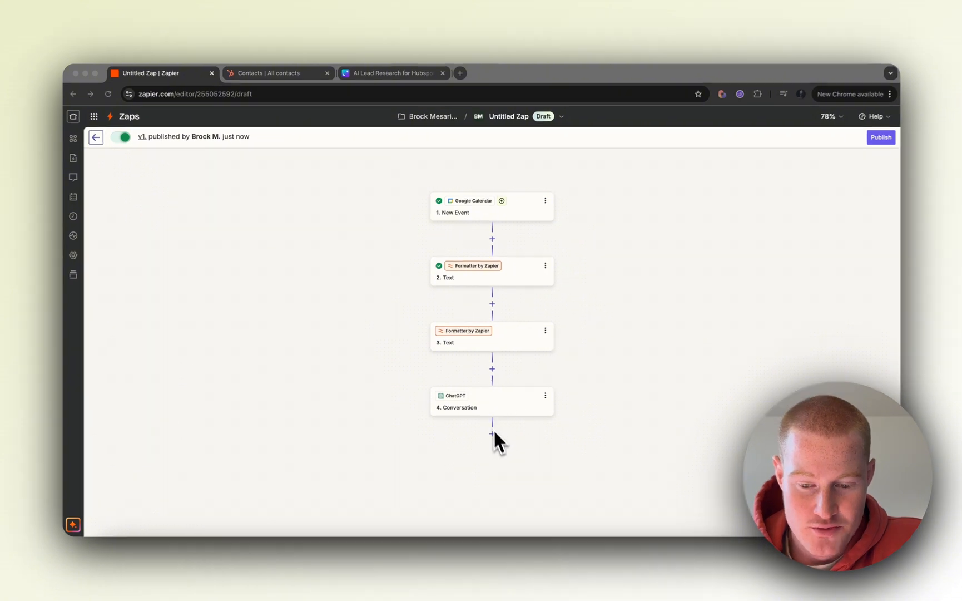
Add a fifth step that creates a contact in HubSpot.
left_click(491, 435)
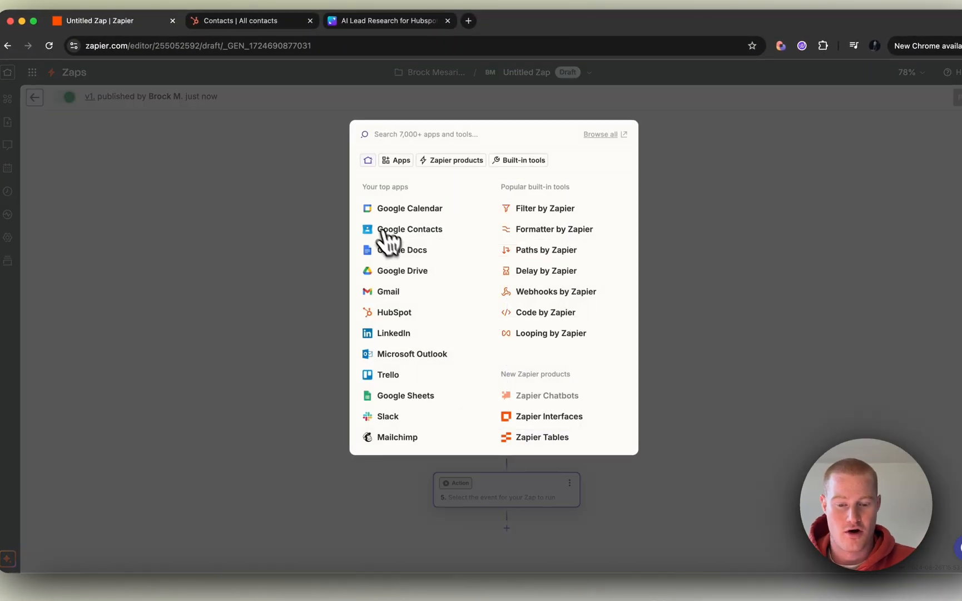
left_click(393, 312)
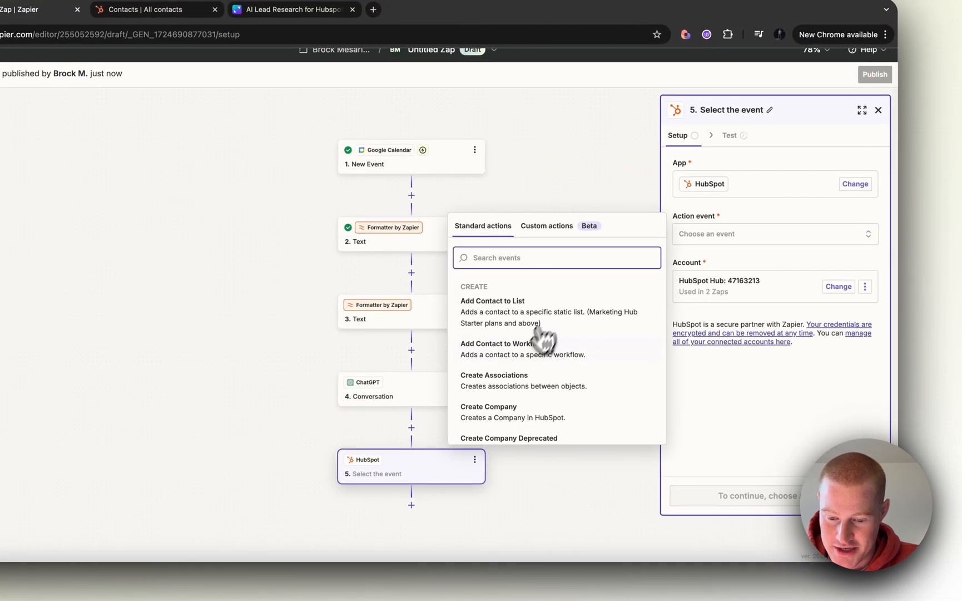
scroll("down", 3)
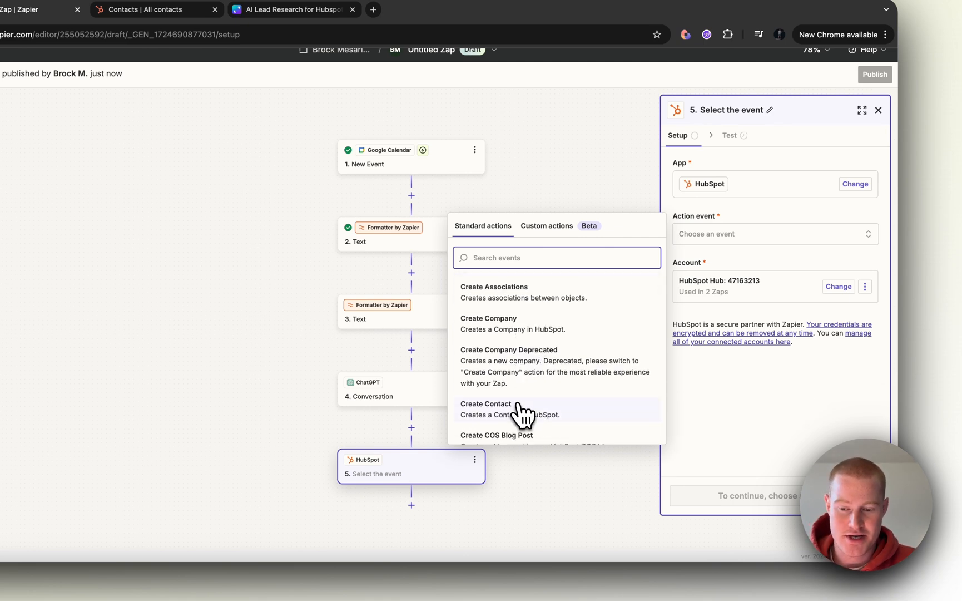
left_click(485, 403)
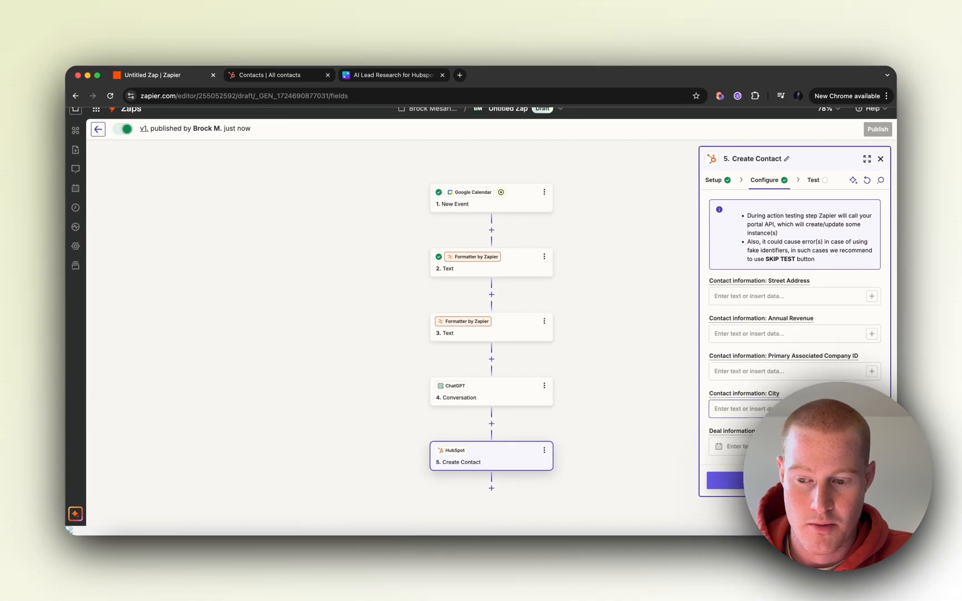
scroll("down", 3)
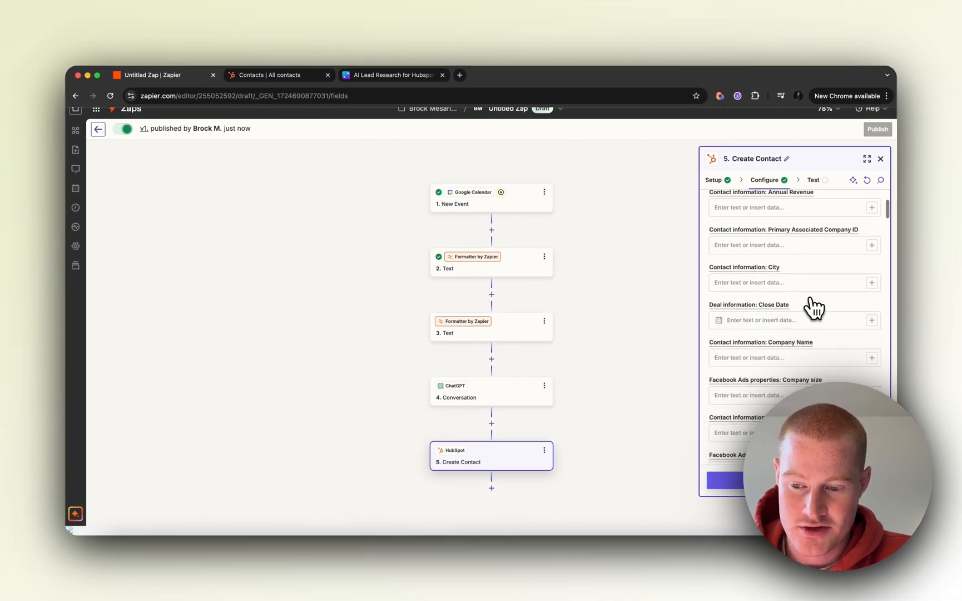
scroll("down", 3)
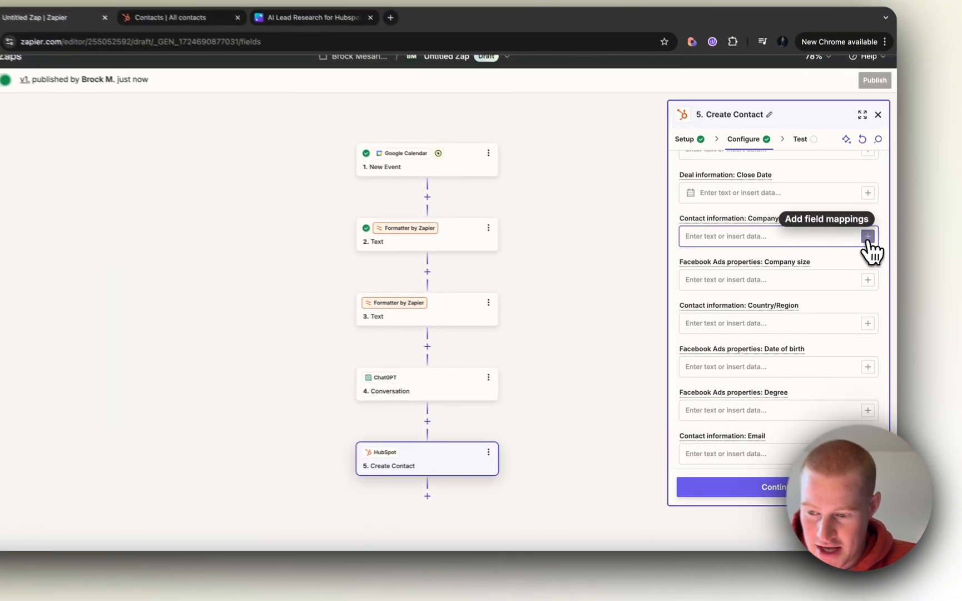
Map Company Name to step 2's split name and Email to step 3's split email.
left_click(867, 236)
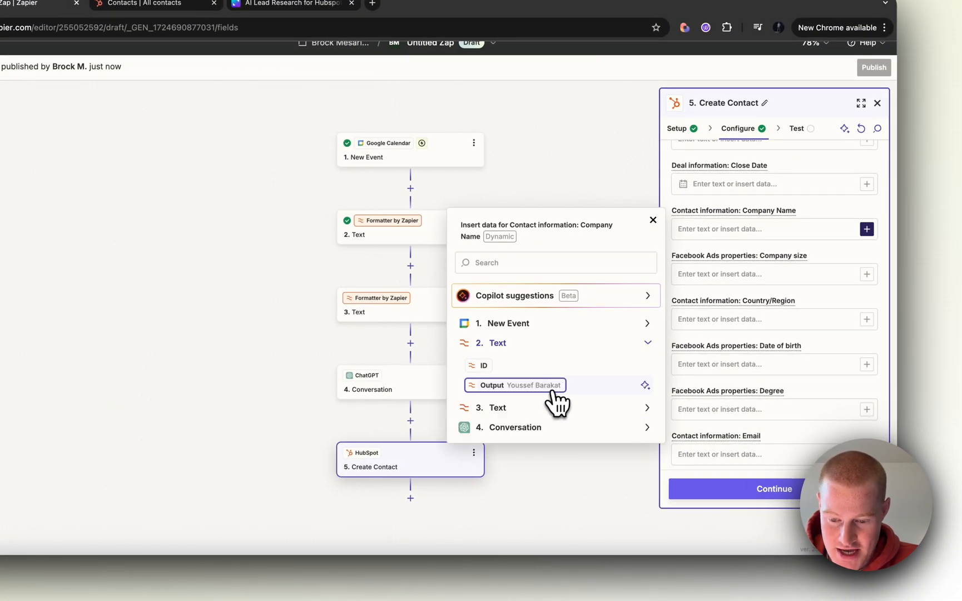
left_click(515, 385)
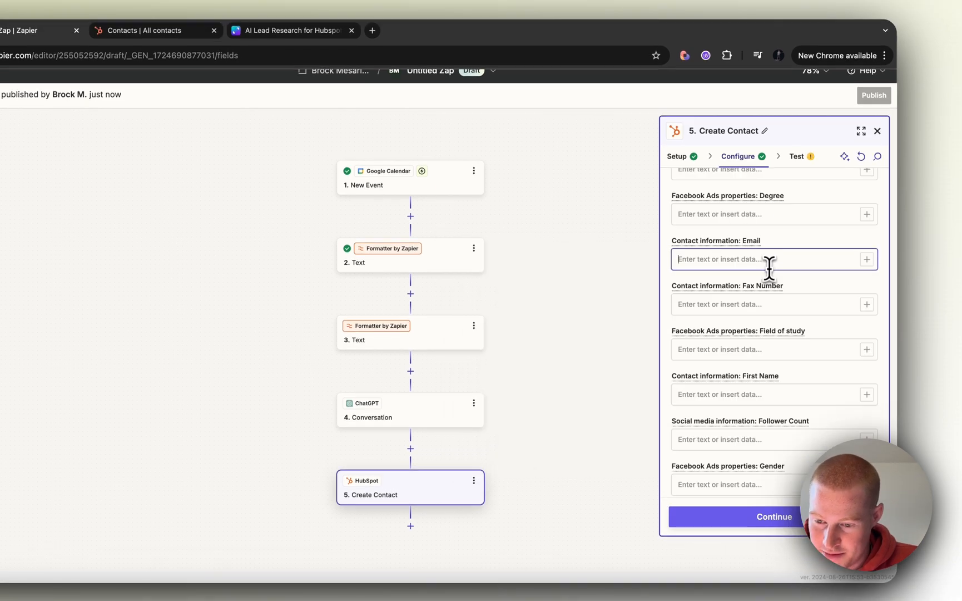
left_click(867, 259)
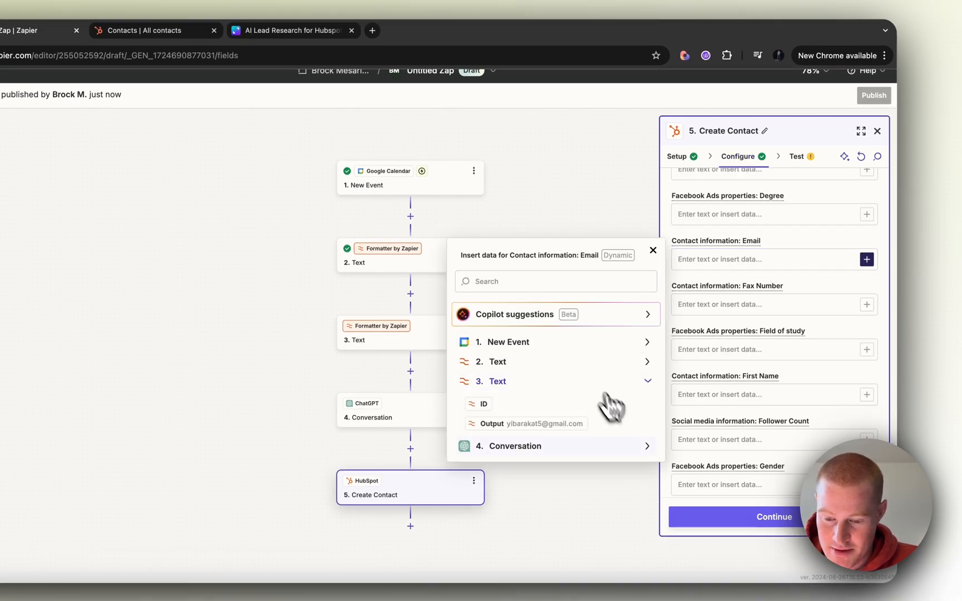
left_click(542, 424)
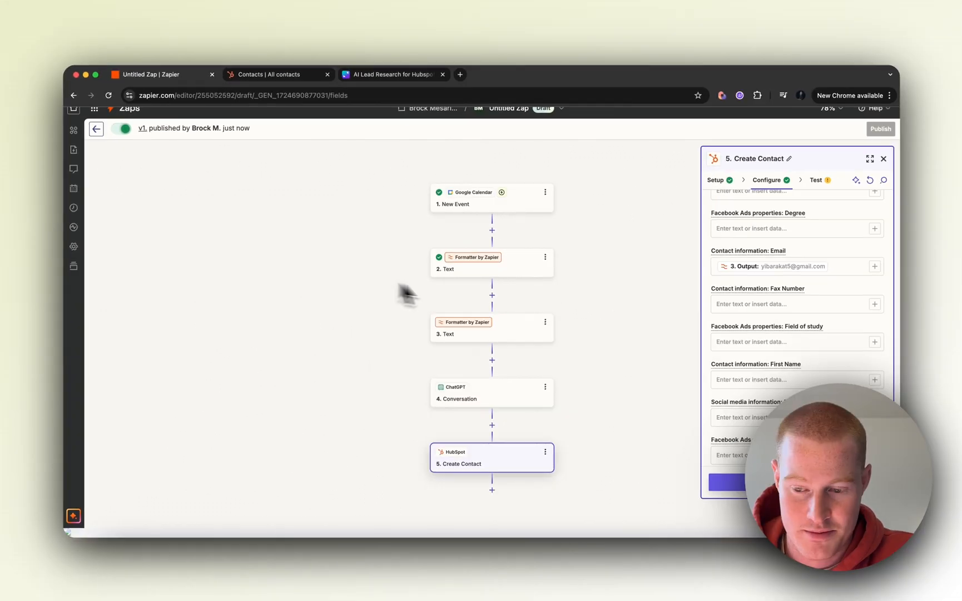
scroll("up", 3)
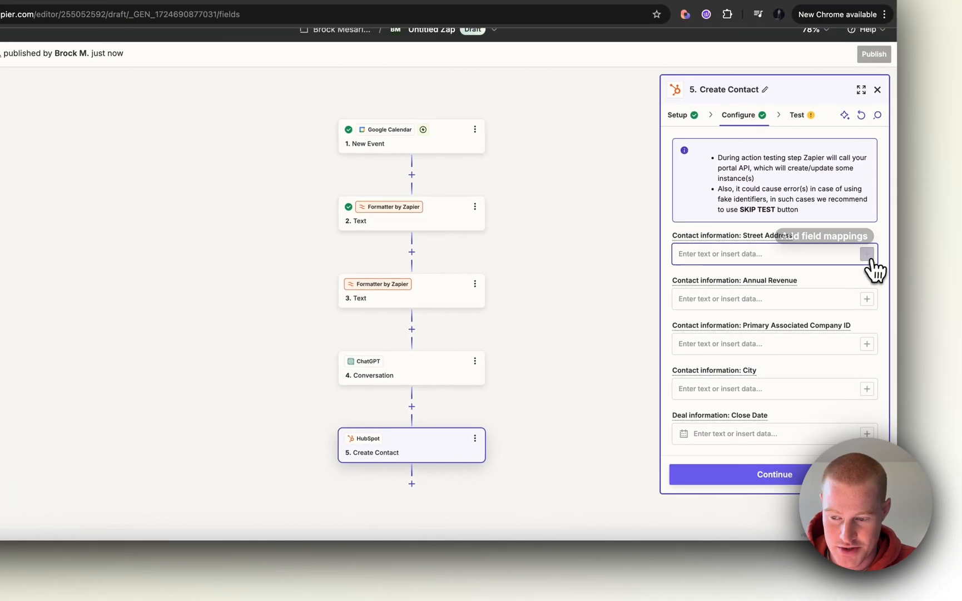
Fill Street Address with the Conversation reply and send a test contact to HubSpot.
left_click(867, 253)
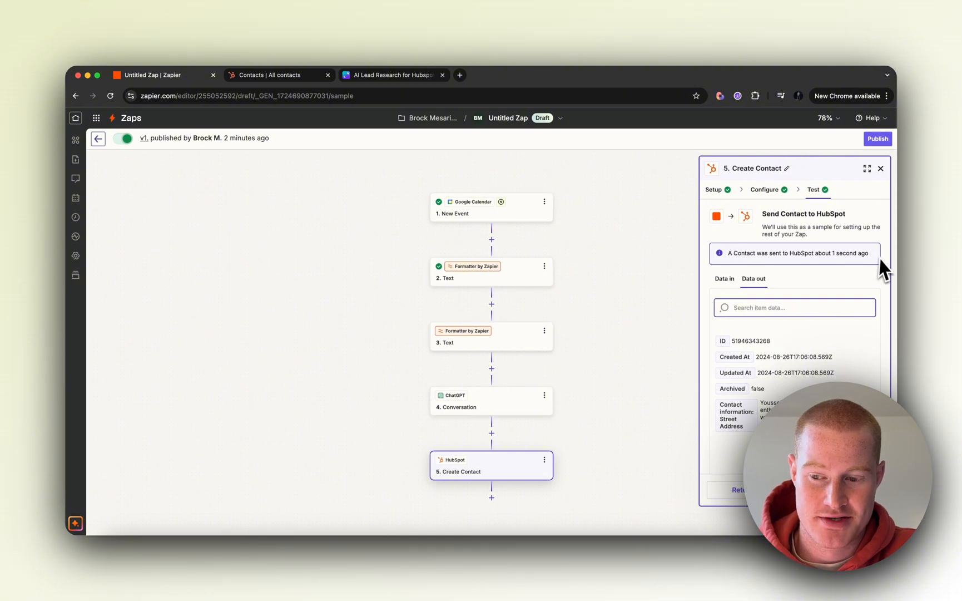
left_click(279, 75)
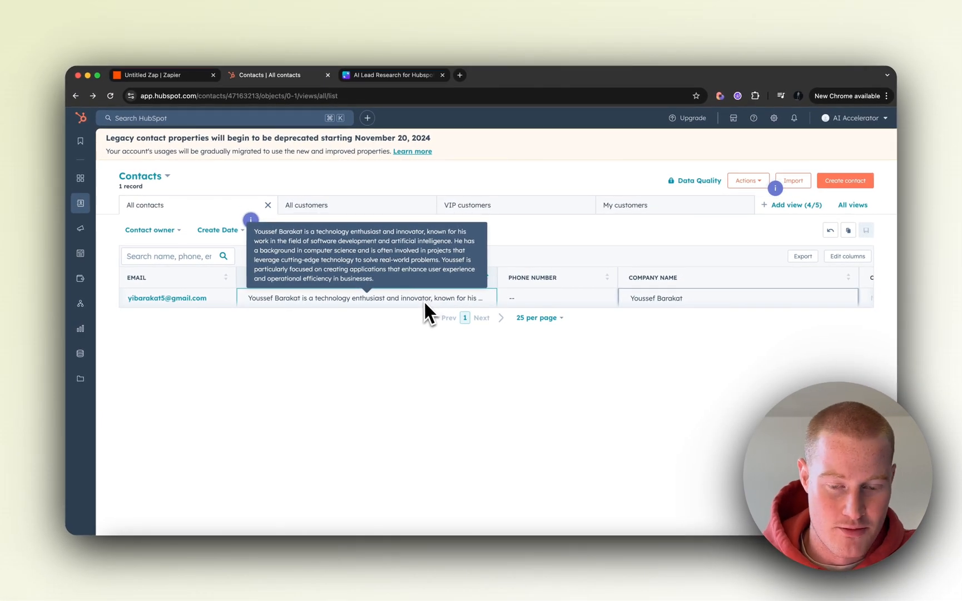
mouse_move(421, 307)
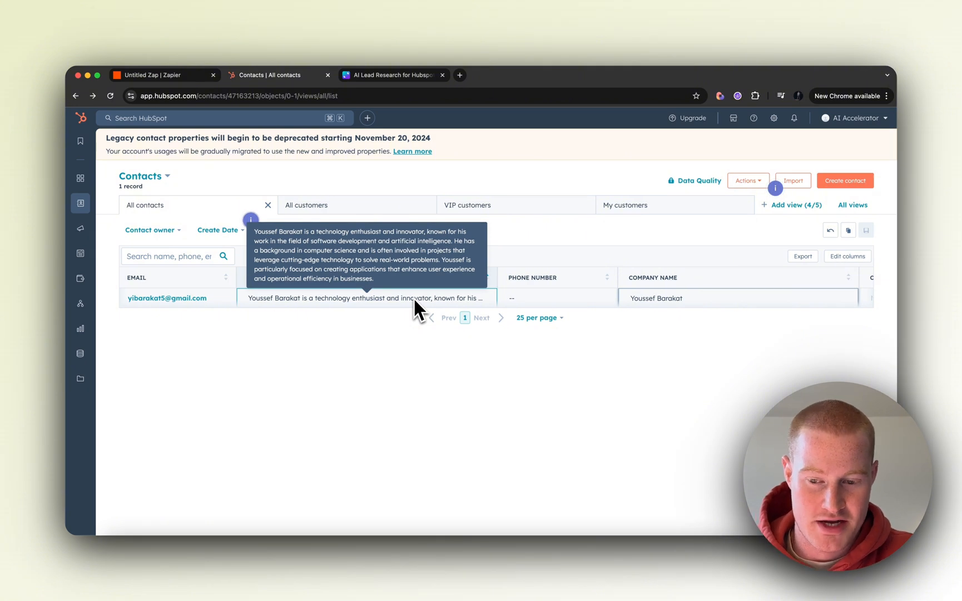
mouse_move(699, 323)
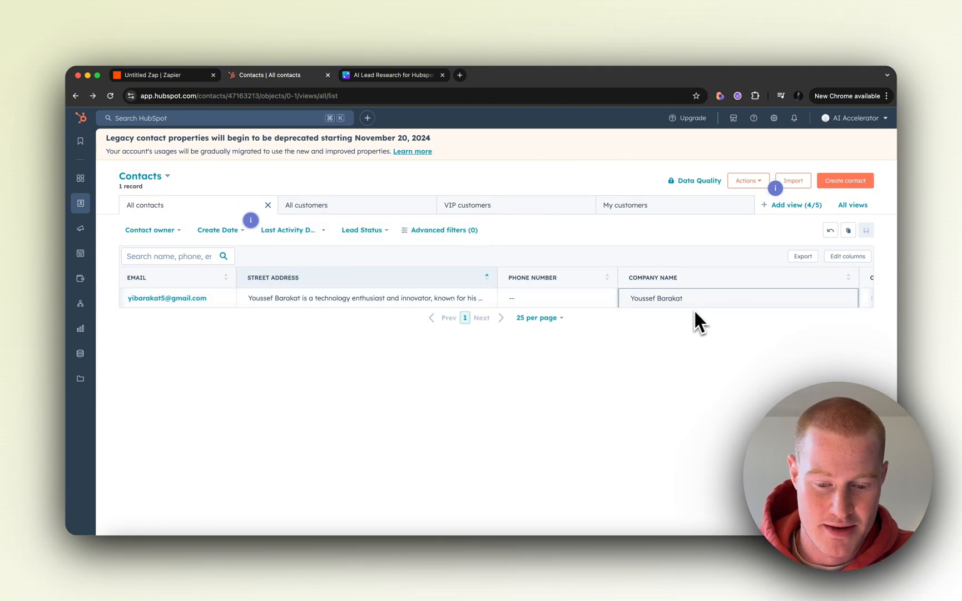
mouse_move(531, 383)
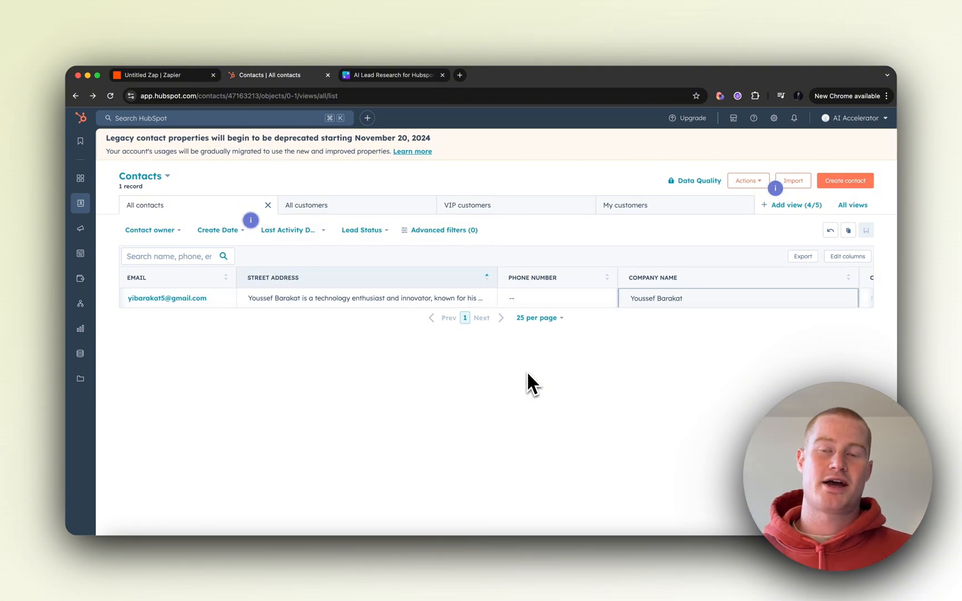